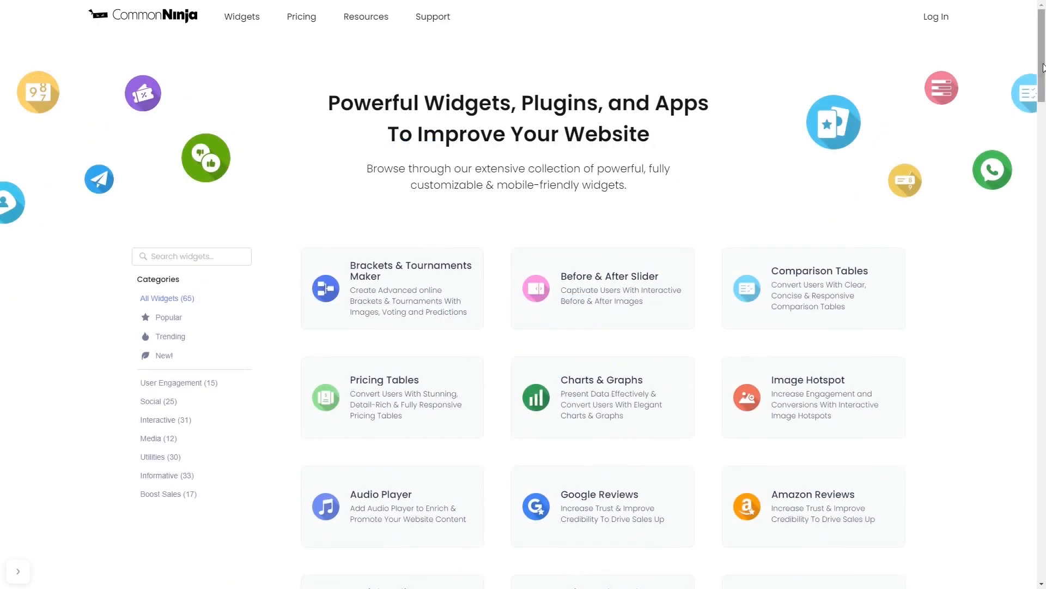
Scroll down the Widgets catalog to reach the Logo Slider widget
scroll("down", 3)
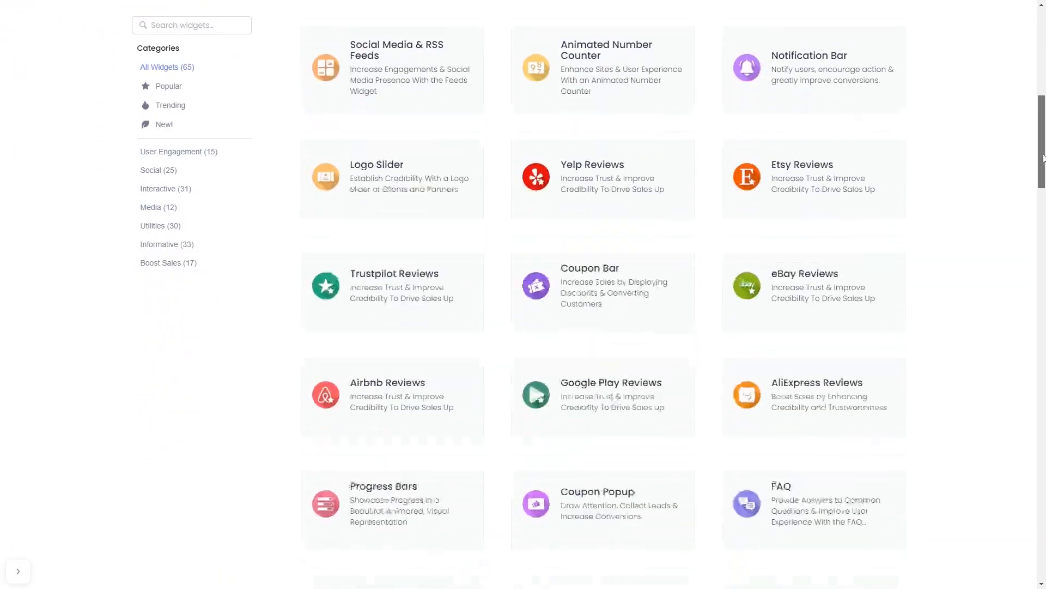
scroll("down", 3)
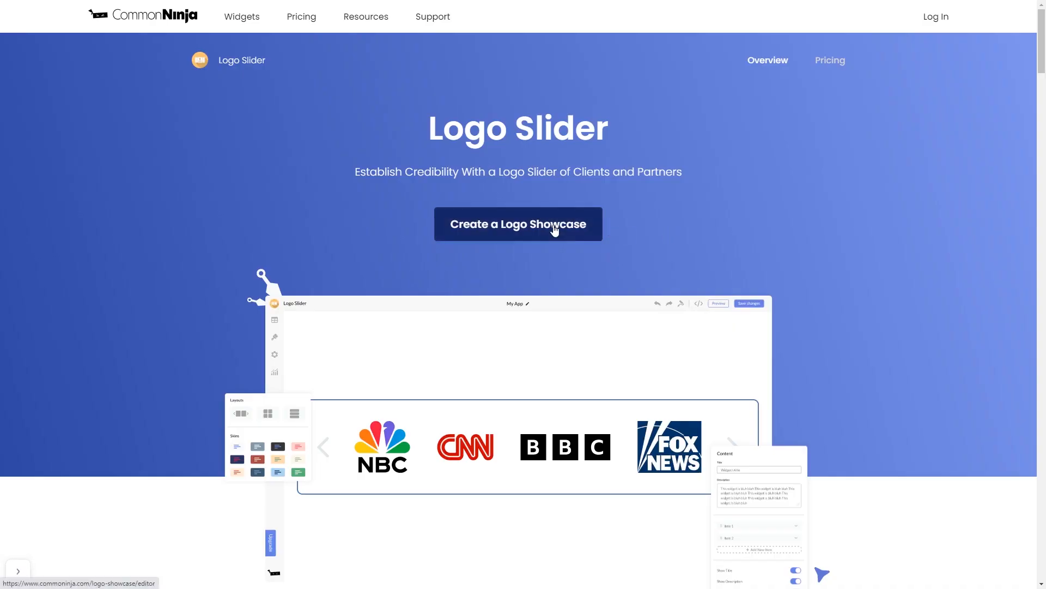
Create the 'Meet Our Partners' logo showcase, reviewing Company #1, Design and Settings
left_click(517, 223)
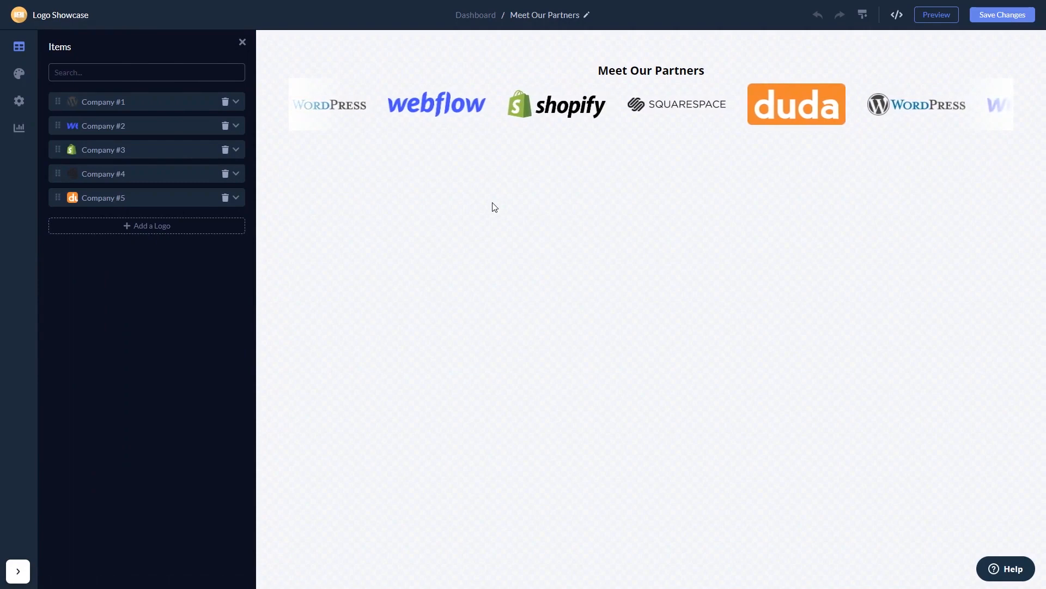
left_click(234, 102)
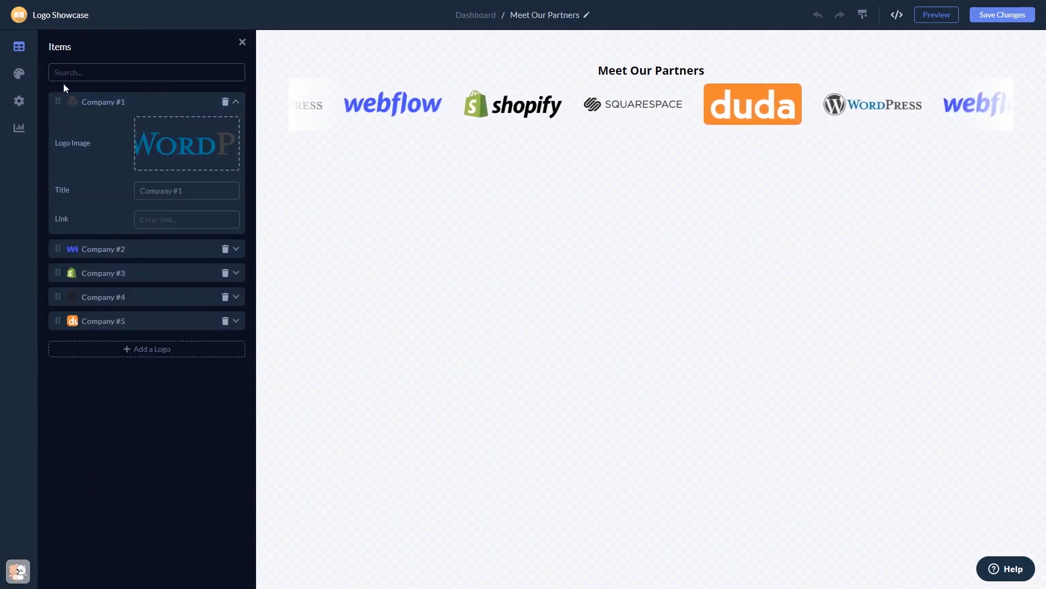
left_click(18, 73)
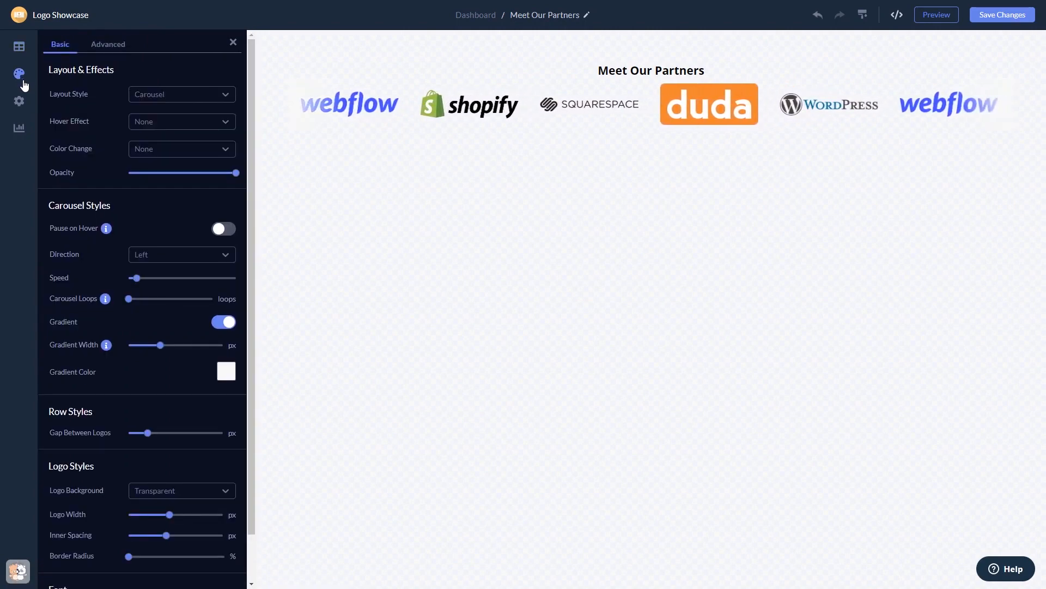
left_click(20, 101)
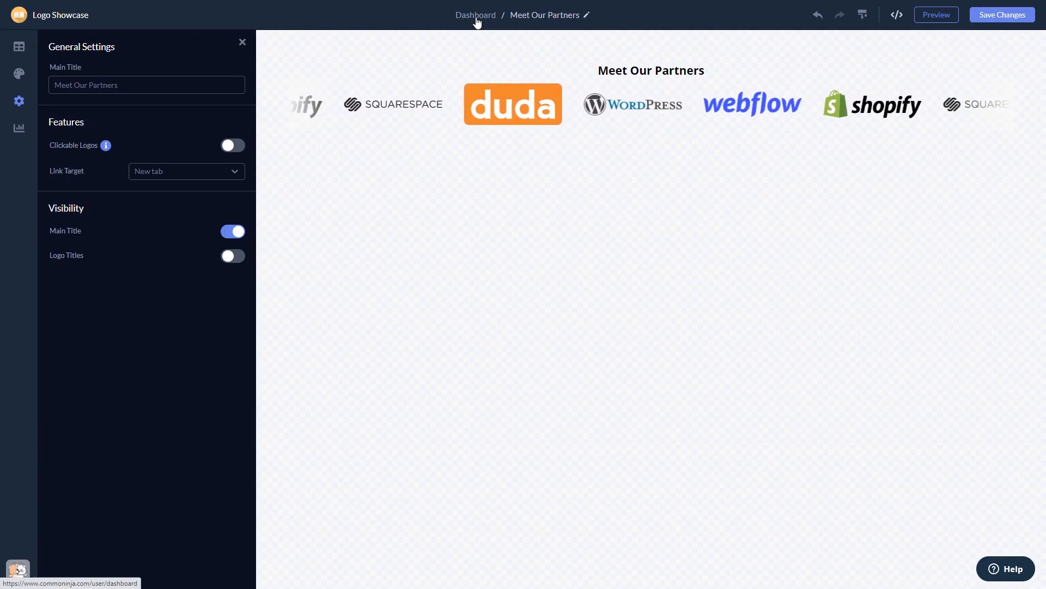
Copy the Logo Slider's installation code via Add to site on the dashboard
left_click(475, 14)
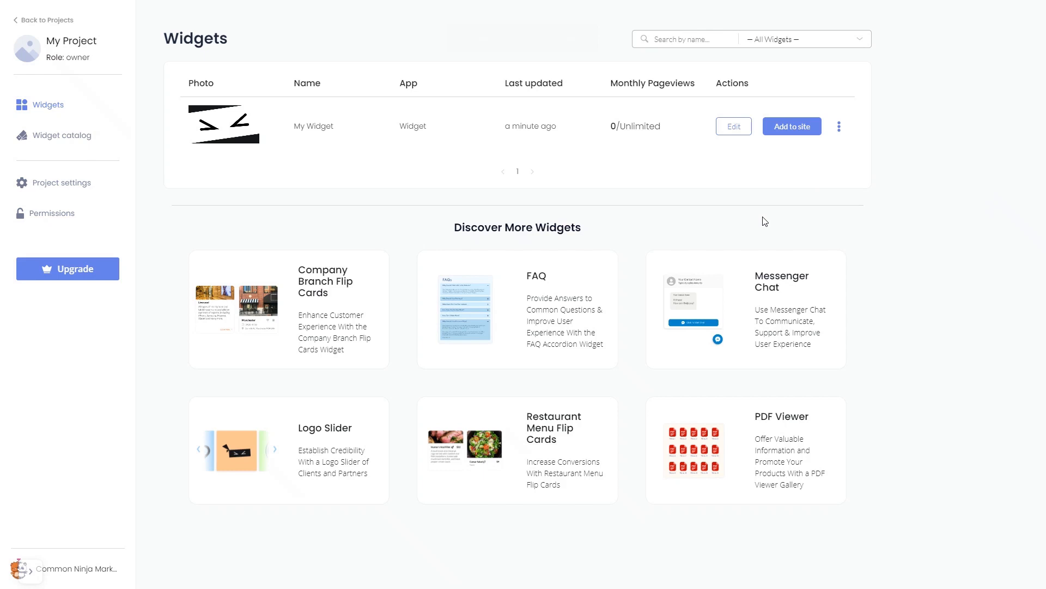
mouse_move(791, 158)
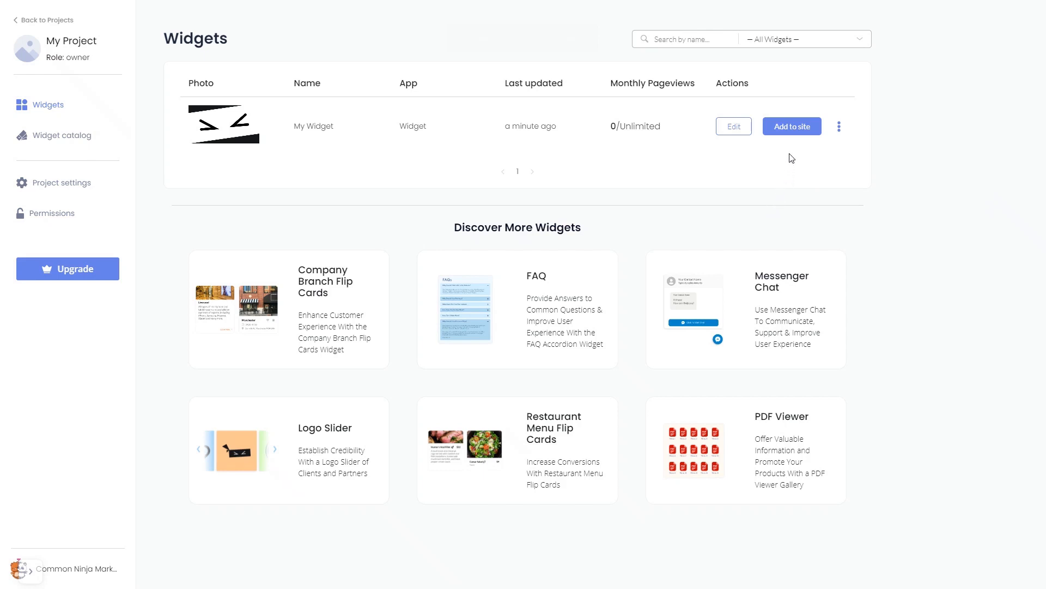
mouse_move(794, 131)
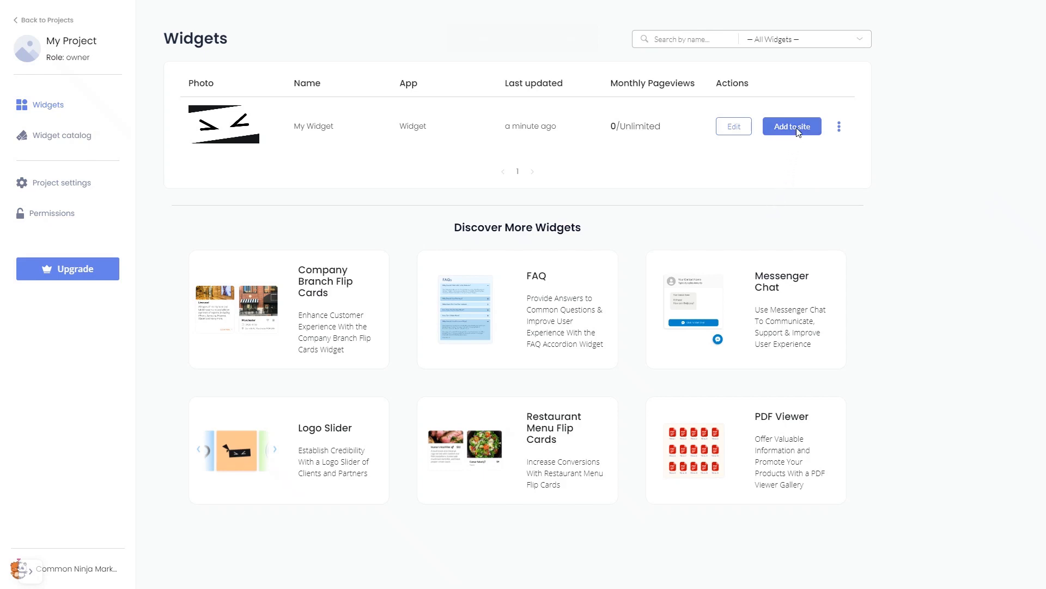
left_click(791, 126)
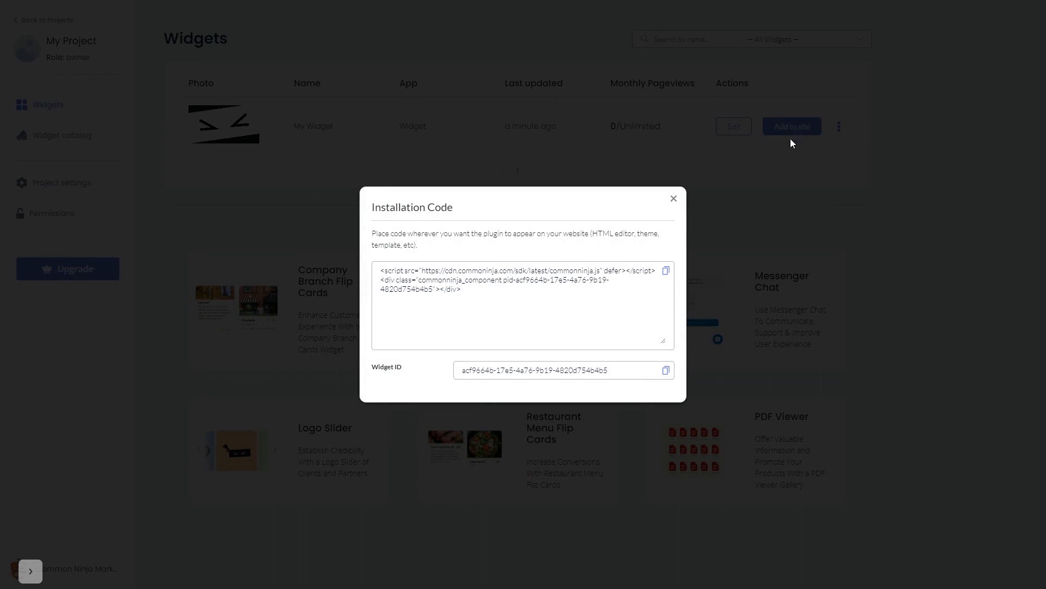
mouse_move(666, 271)
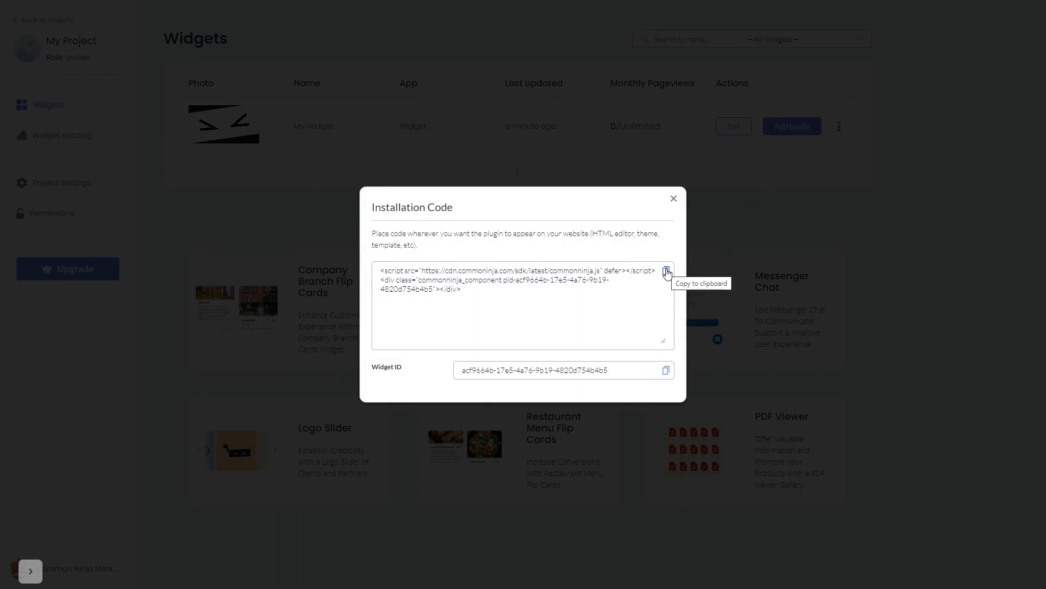
left_click(666, 272)
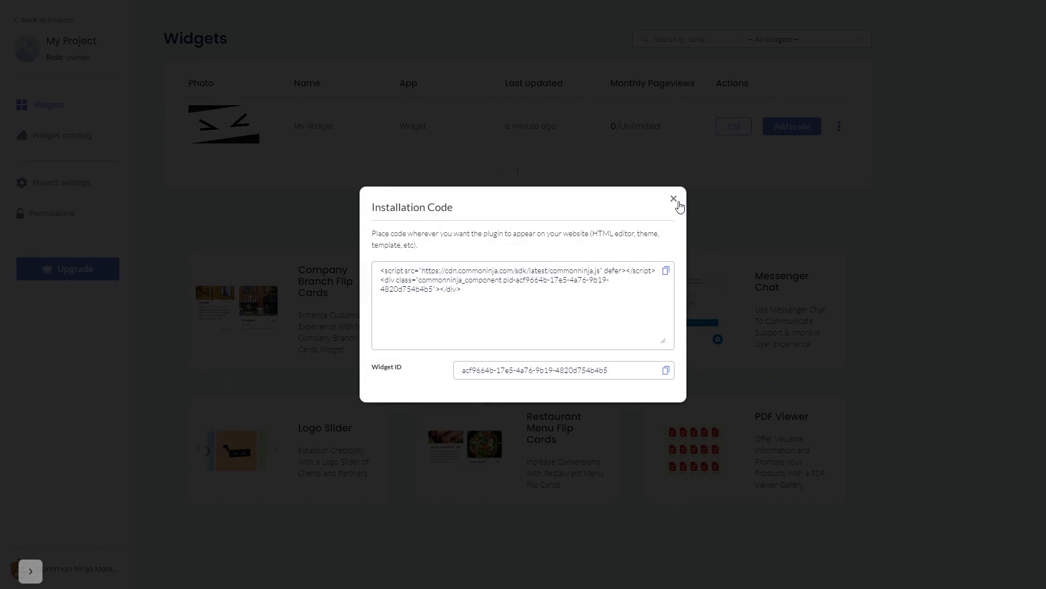
left_click(674, 199)
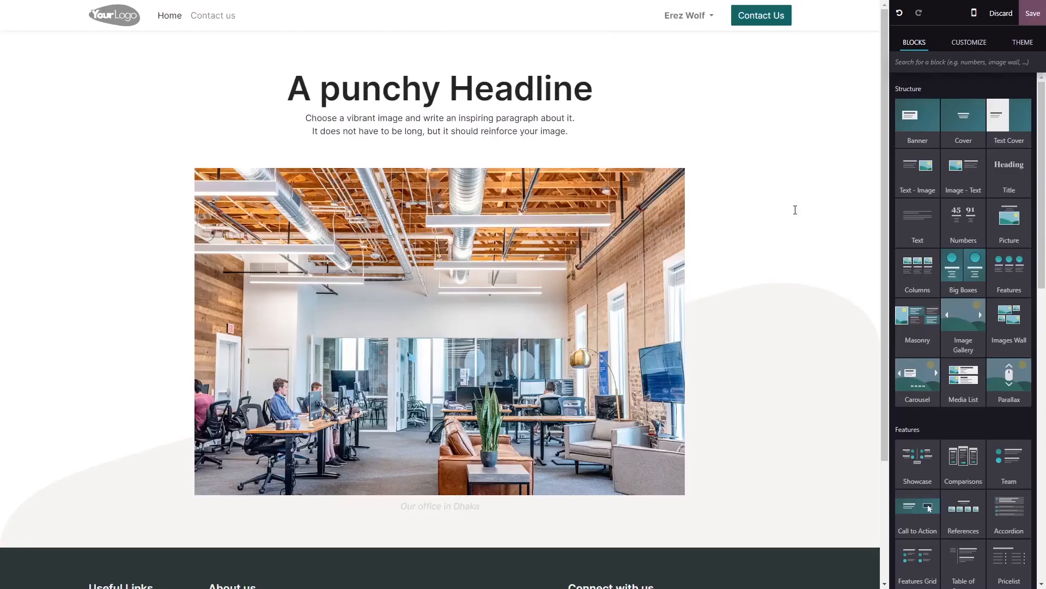
mouse_move(813, 199)
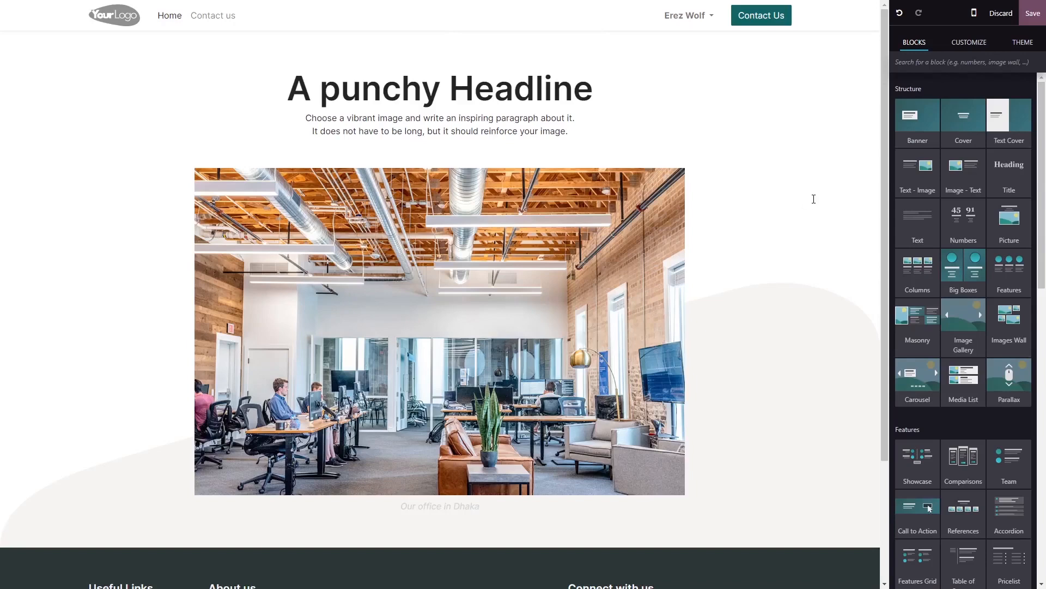
mouse_move(927, 235)
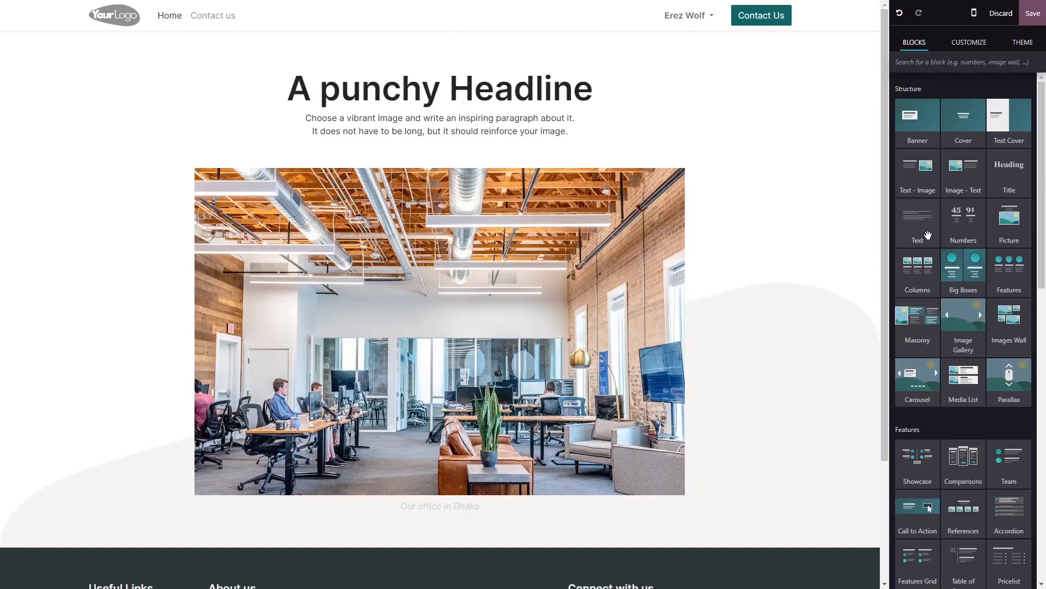
Scroll the Blocks panel to Dynamic Content and drop Embed Code below the headline
scroll("down", 3)
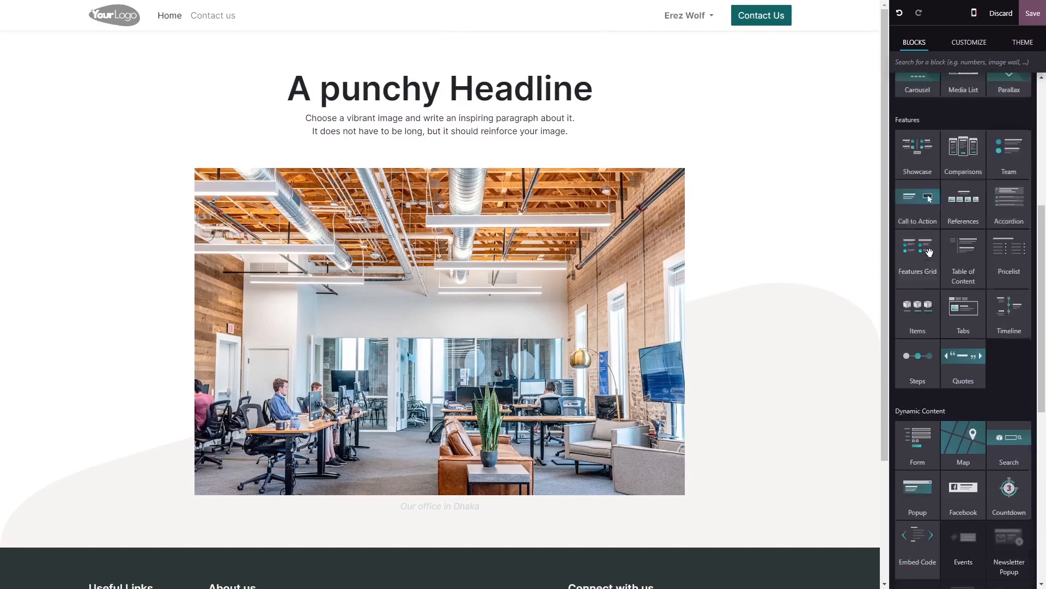
scroll("down", 3)
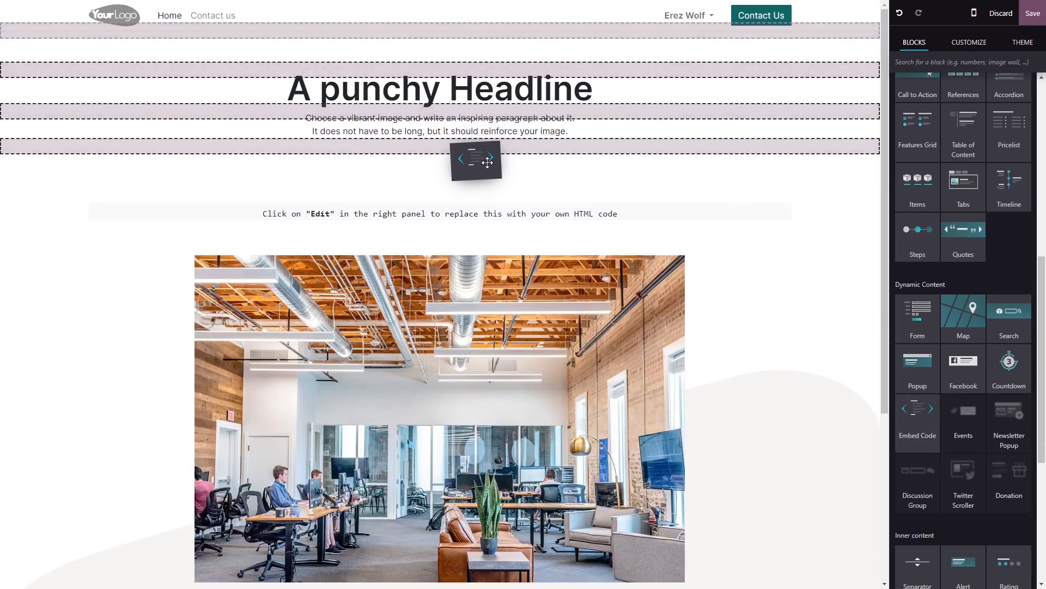
scroll("down", 3)
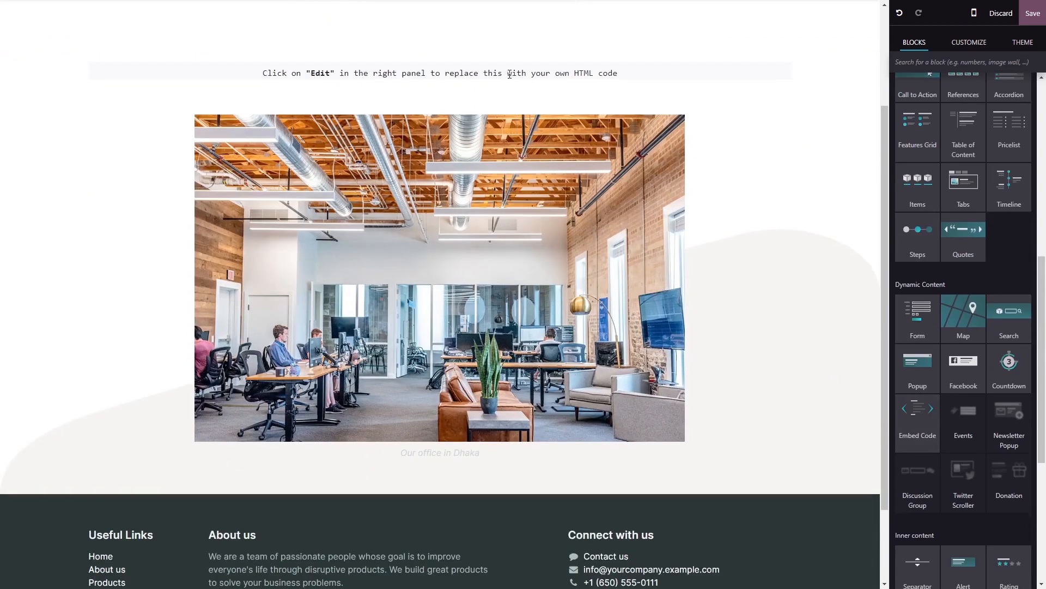
Paste the Common Ninja installation code into the Embed Code block and save
left_click(440, 73)
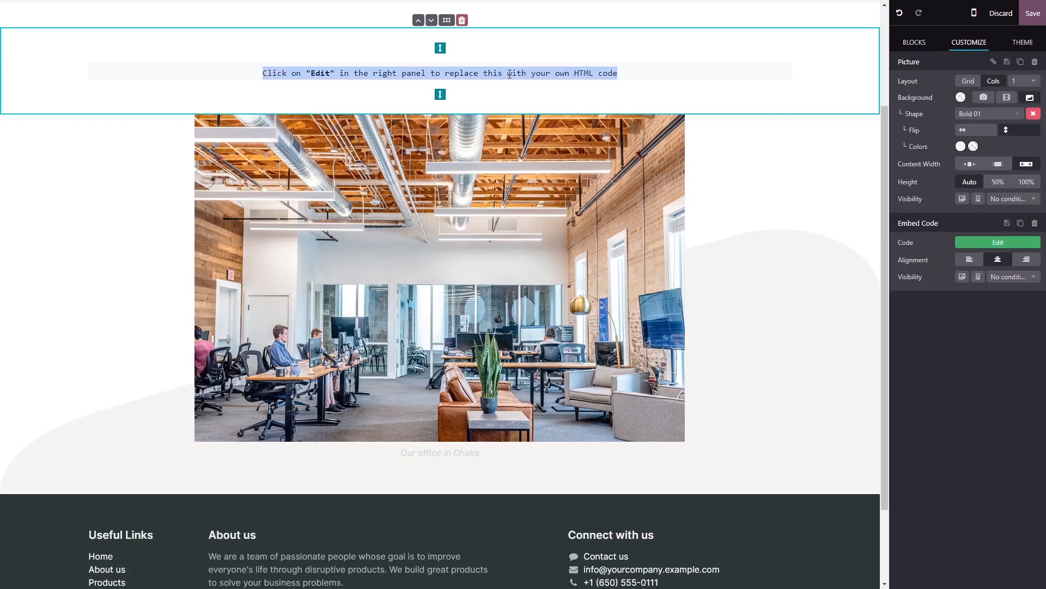
mouse_move(998, 259)
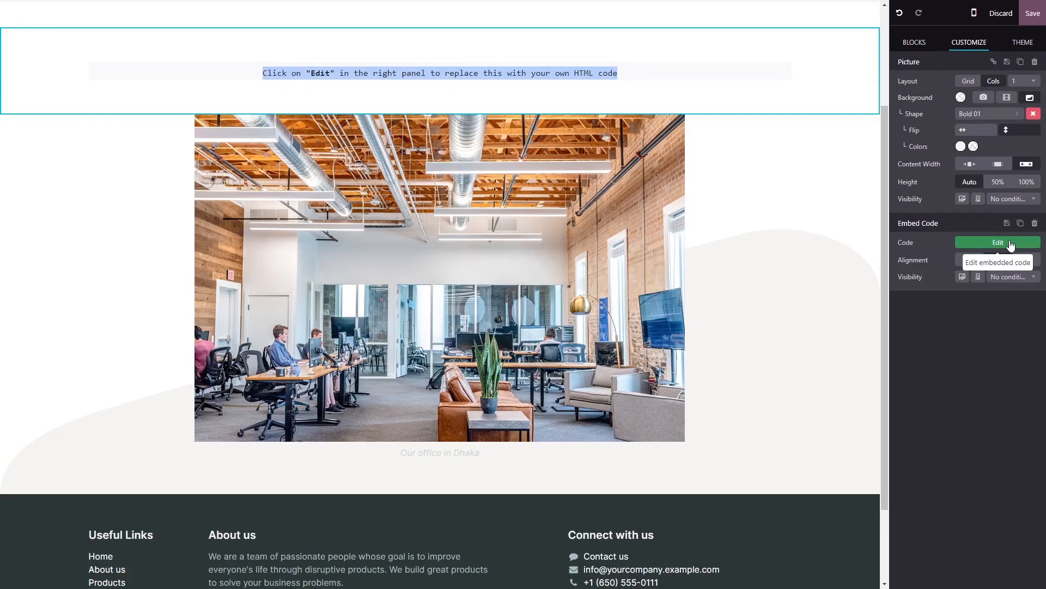
left_click(997, 242)
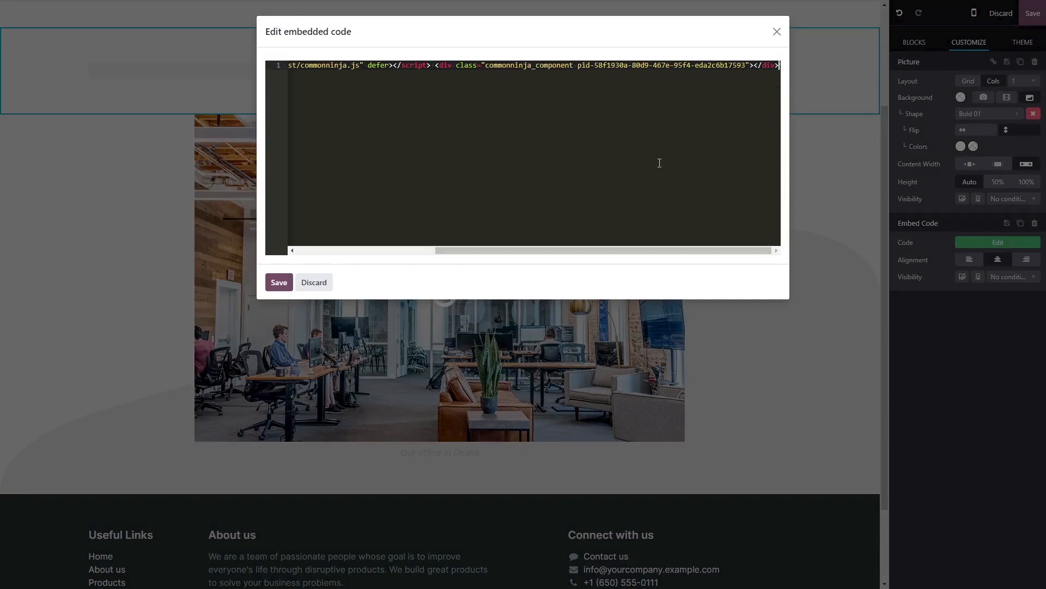
mouse_move(474, 230)
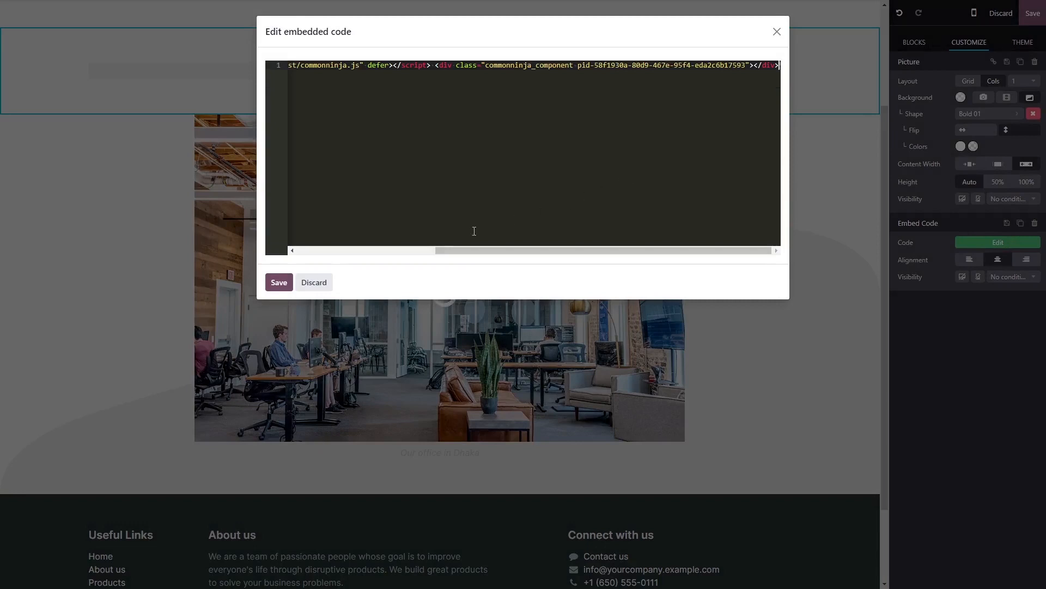
left_click(278, 282)
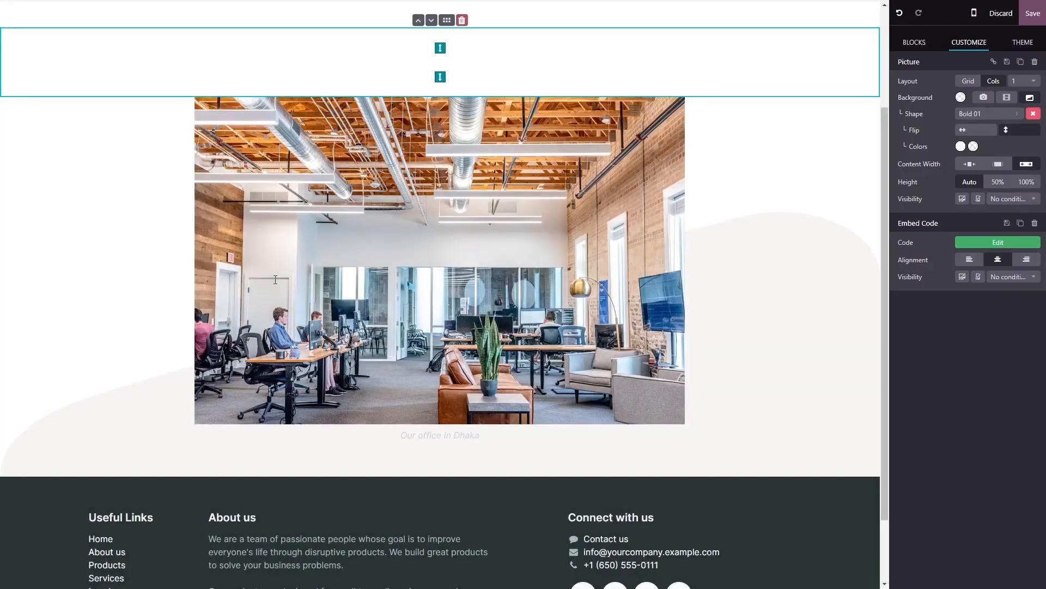